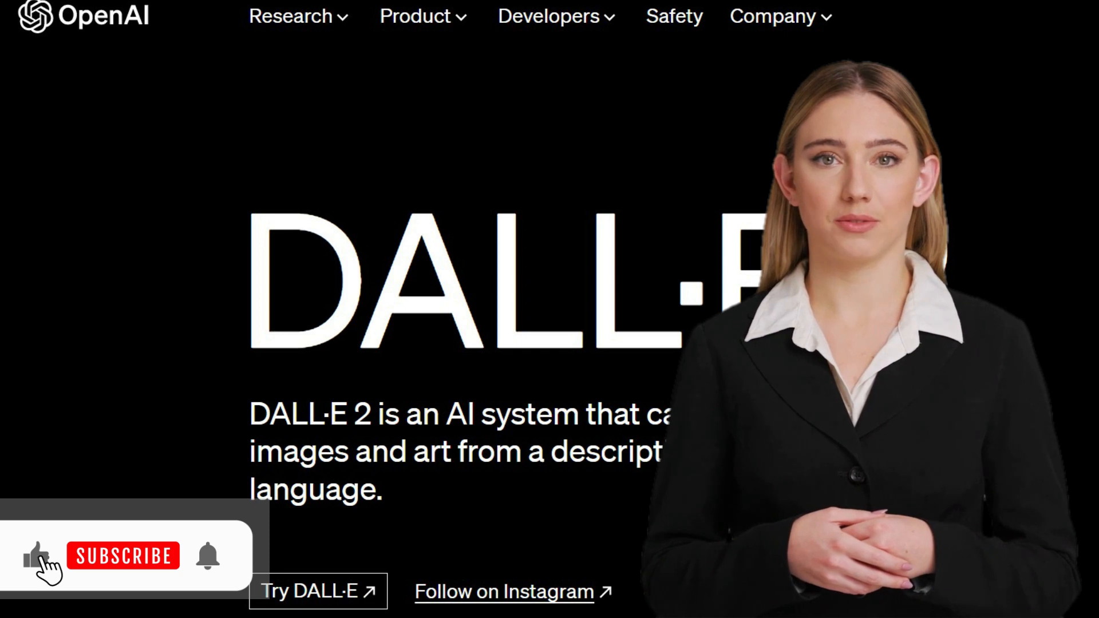
Open a blank new tab in Microsoft Edge
left_click(122, 556)
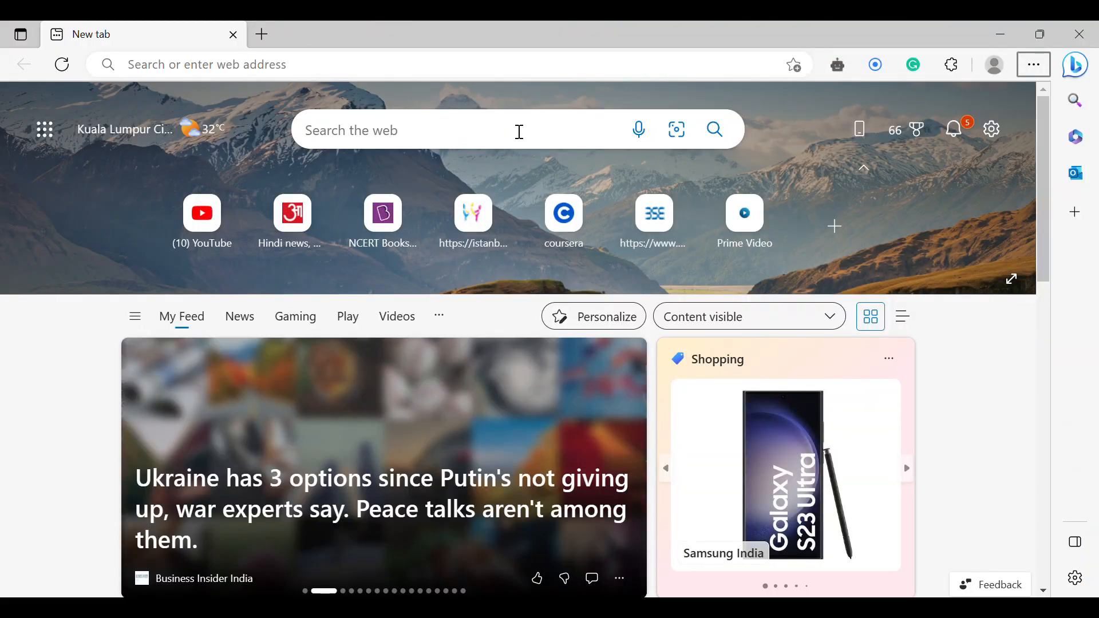
Search Bing for 'bing chat' and switch to the CHAT conversation page
type("bing")
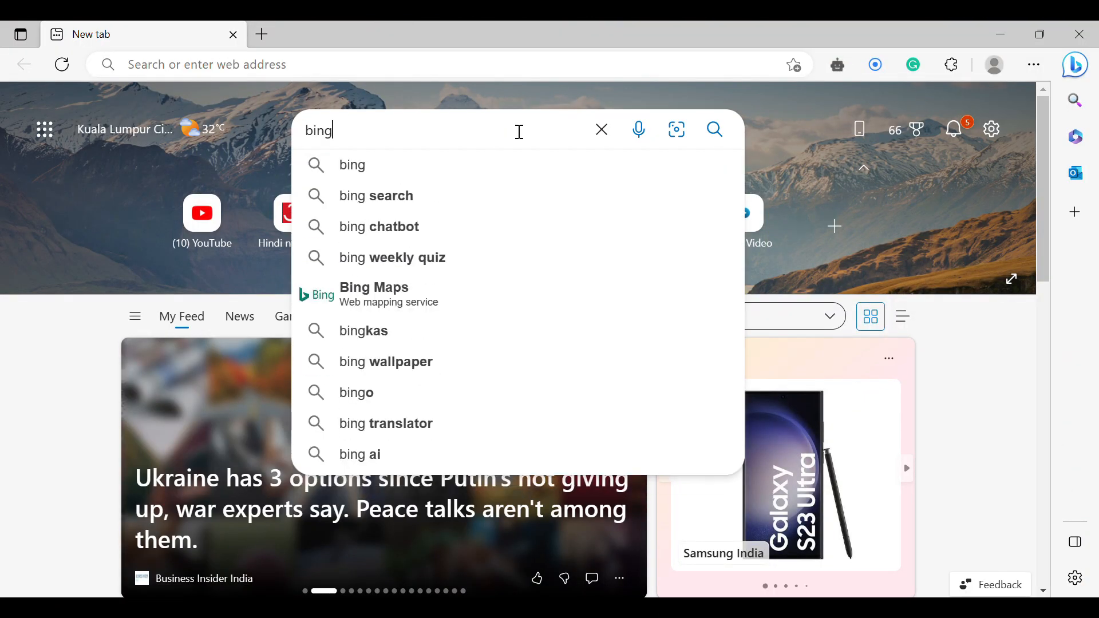
type("bing chat")
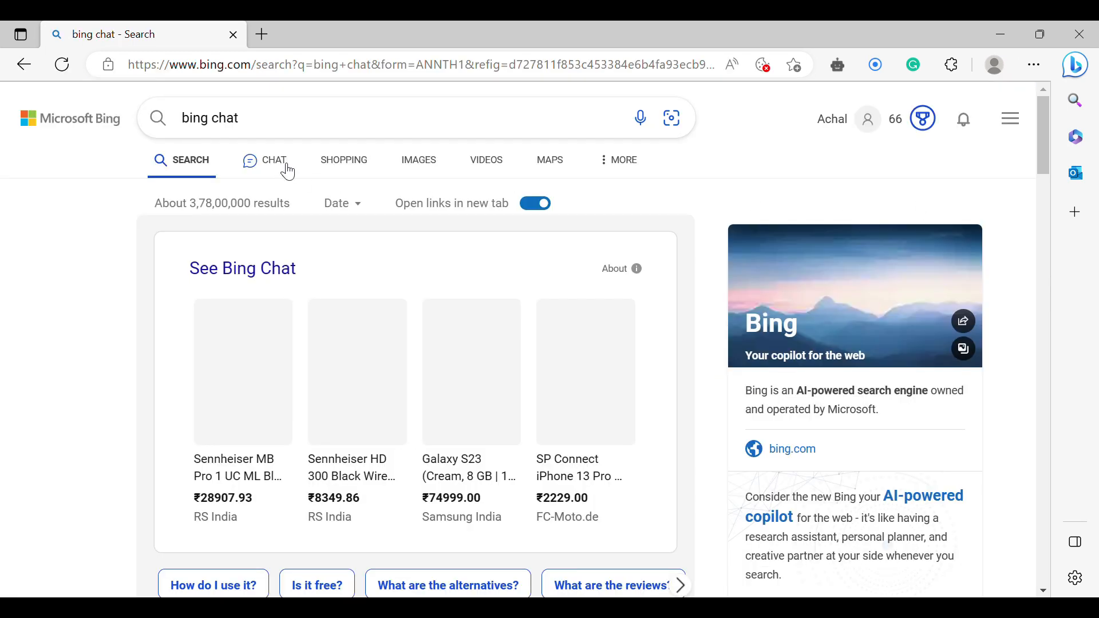
left_click(274, 160)
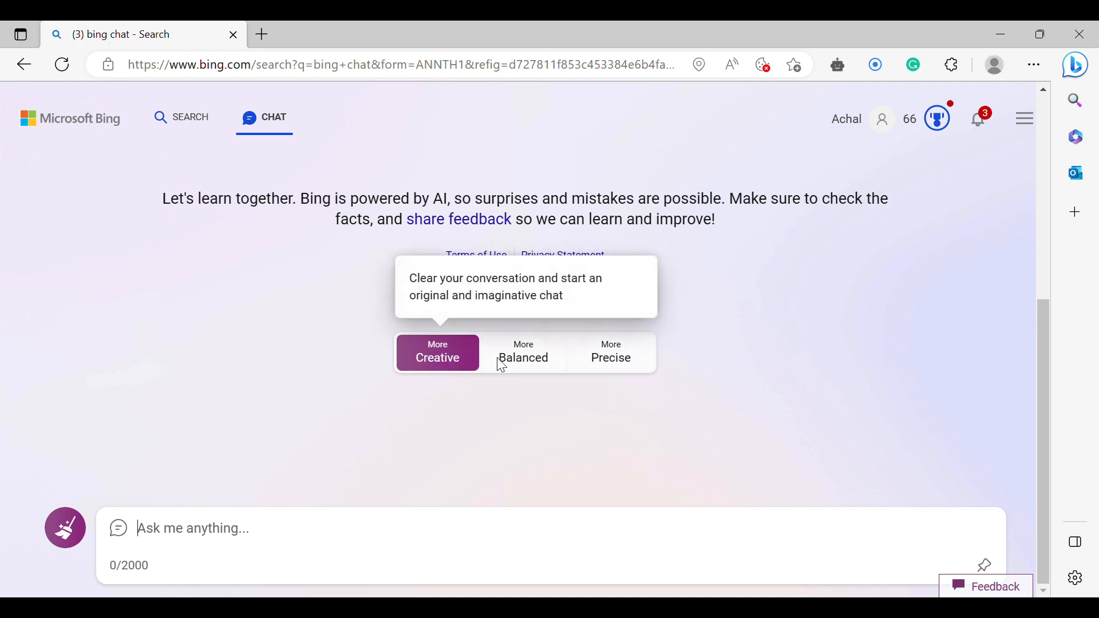
Choose the More Creative conversation style and focus the 'Ask me anything' box
left_click(611, 353)
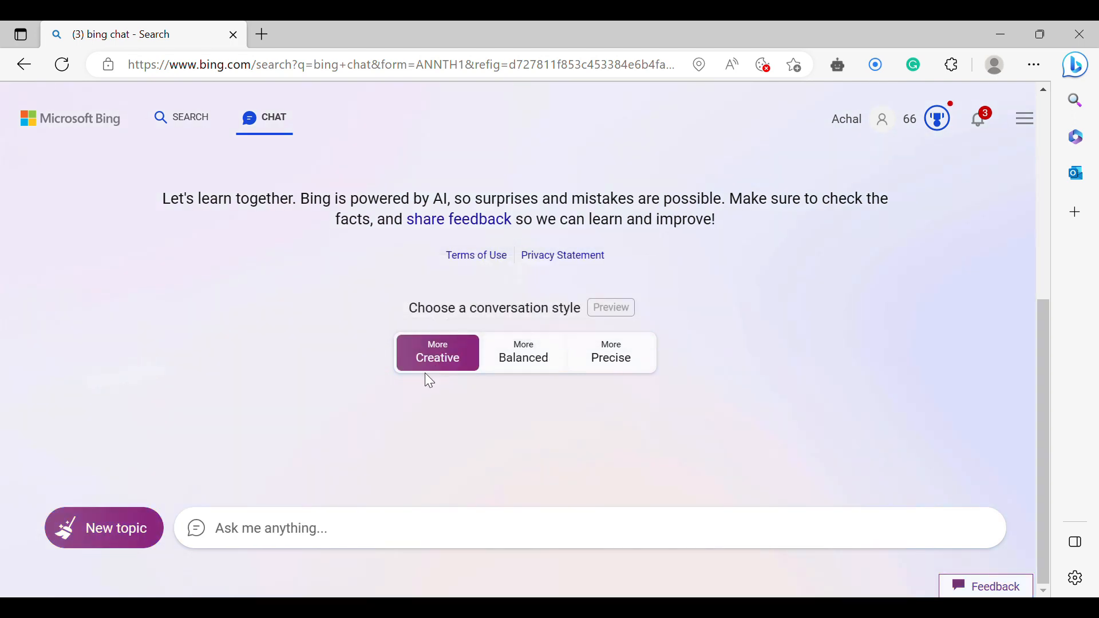
left_click(380, 528)
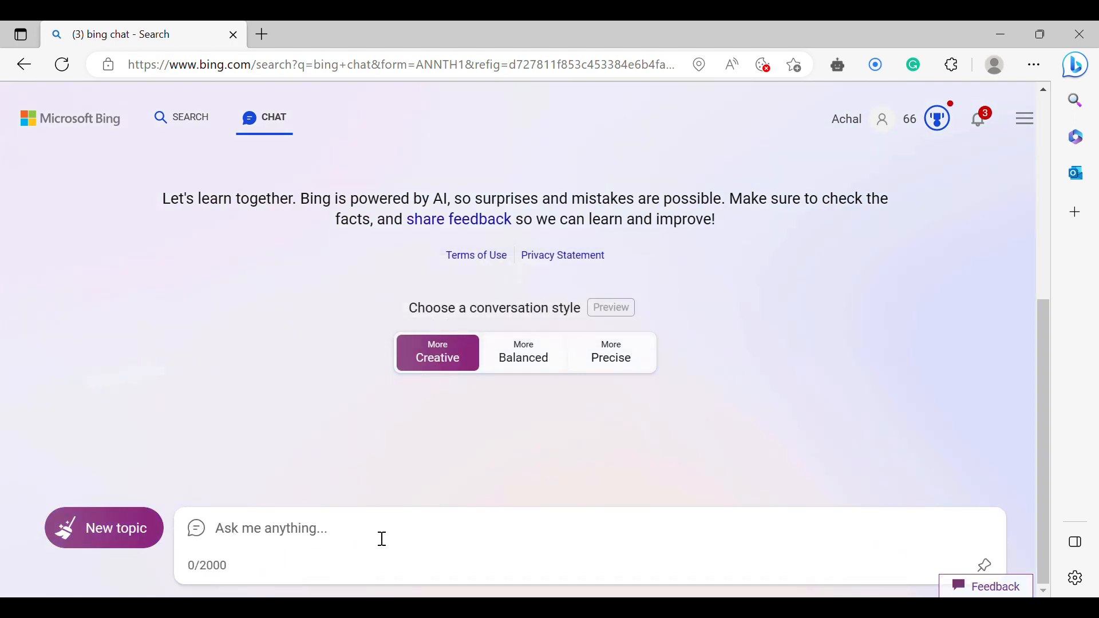
Send the prompt 'create a cat from another world' to Bing Chat
type("c")
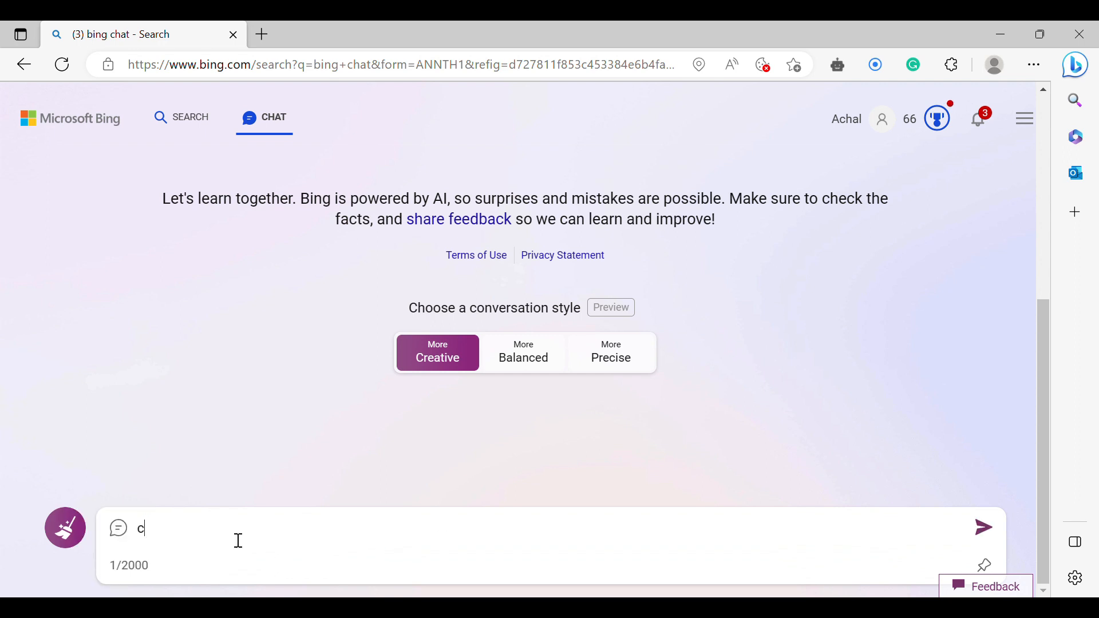
type("reate a cat from another w")
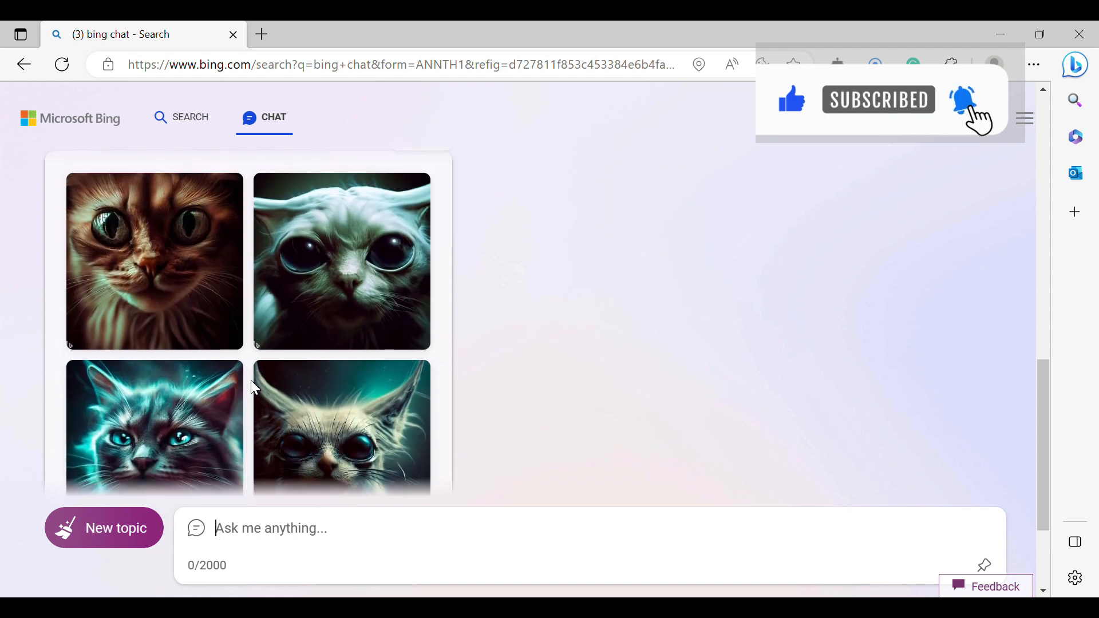
Scroll through follow-up results of colorful cats with different wings and backgrounds
scroll("down", 3)
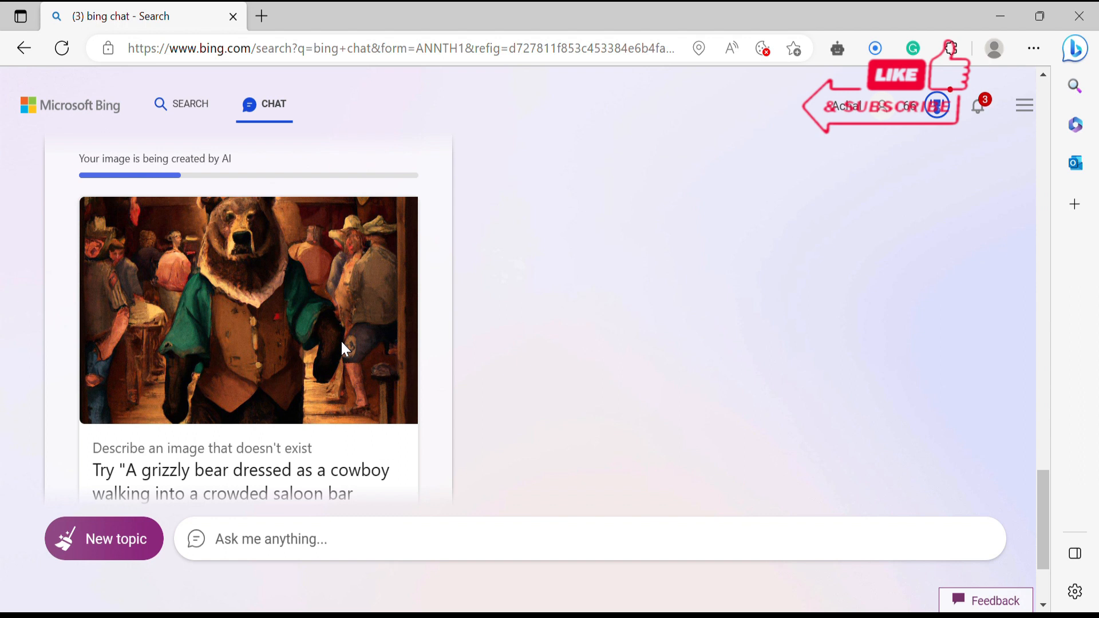
scroll("down", 3)
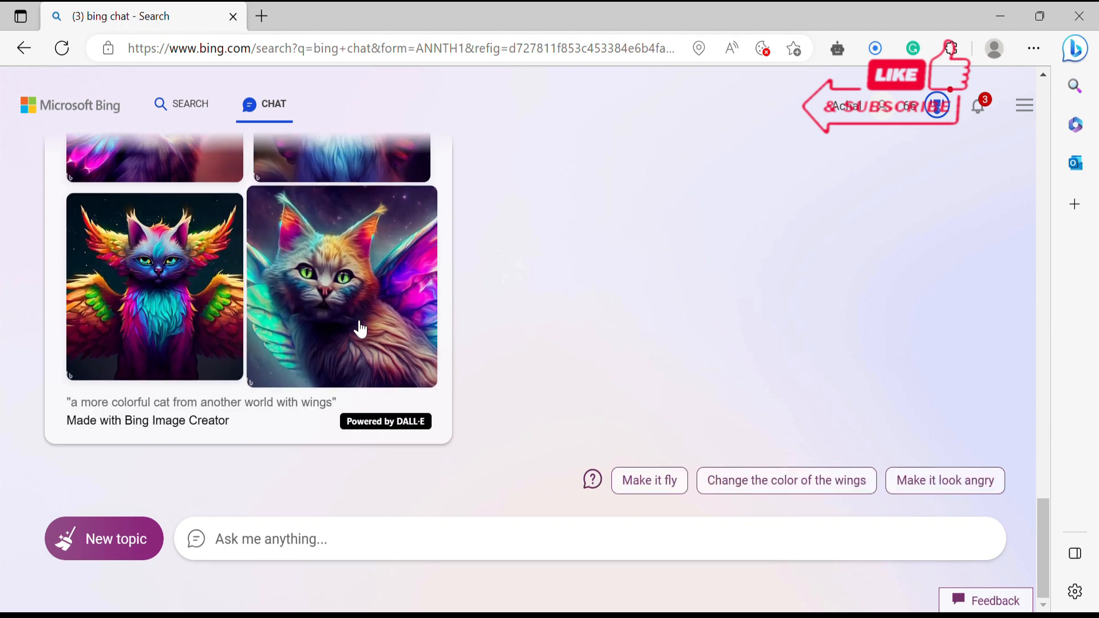
scroll("down", 3)
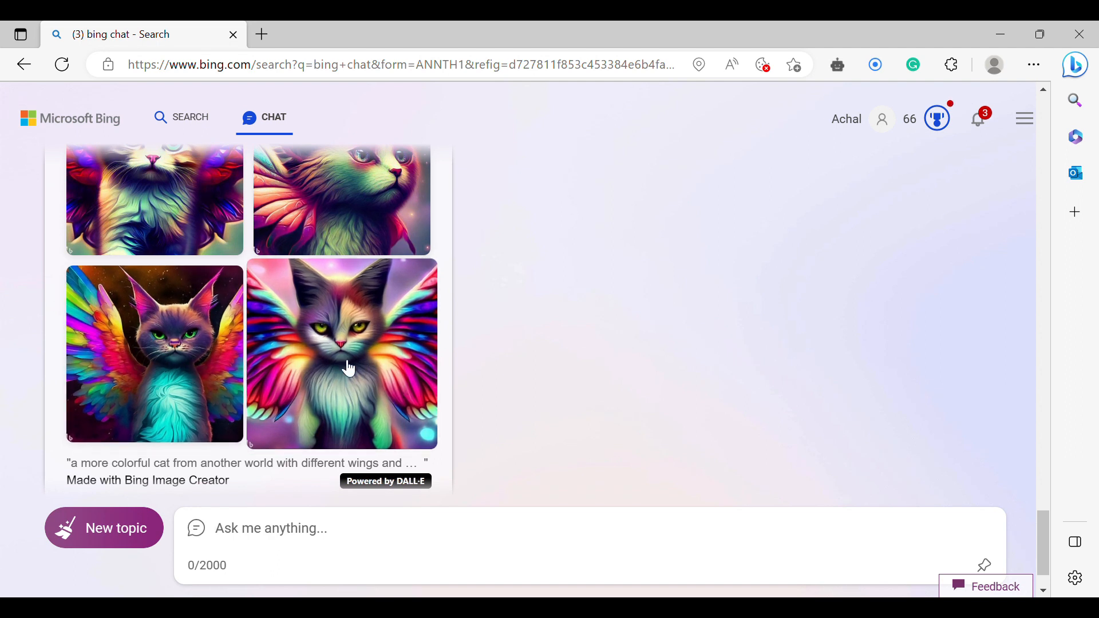
Open the rainbow-winged cat image full-size in Bing Image Creator
left_click(341, 354)
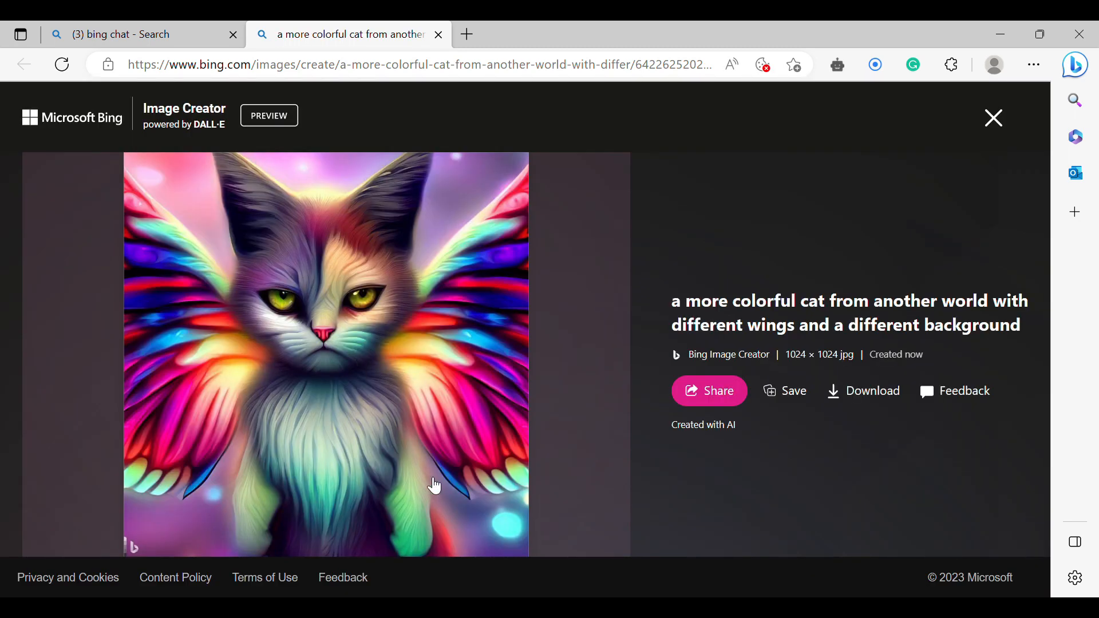
mouse_move(794, 391)
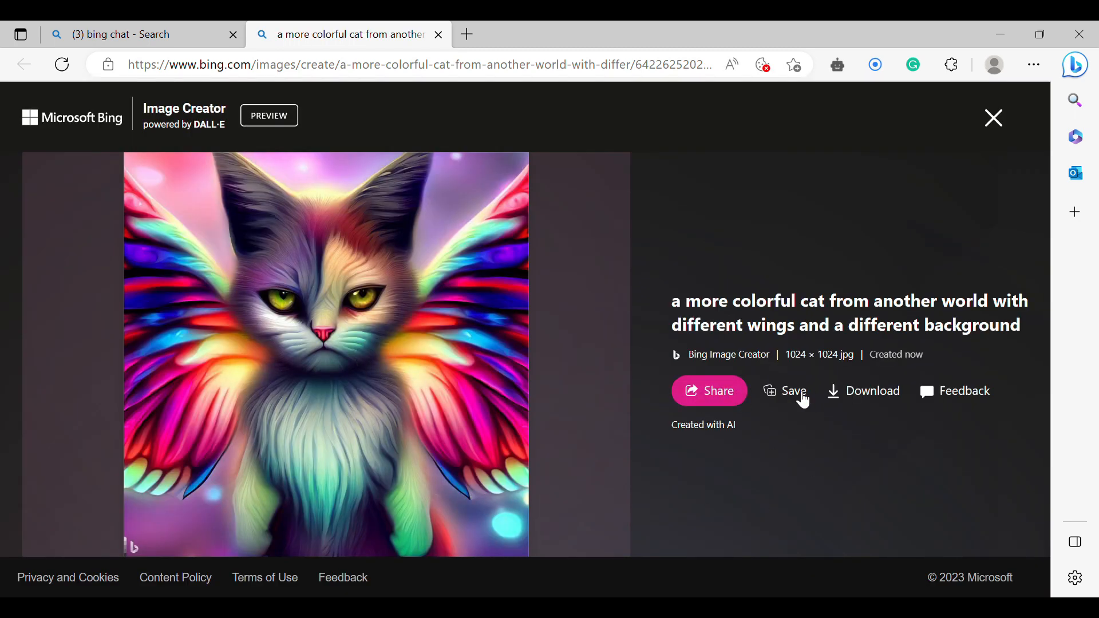